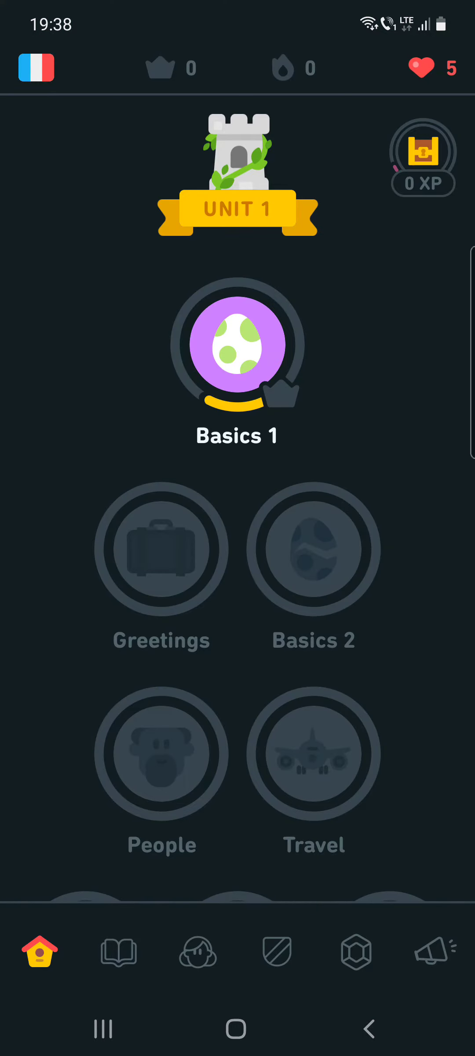
- Go from the profile to Settings and choose Progress Sharing
{"action": "left_click", "coordinate": [198, 952]}
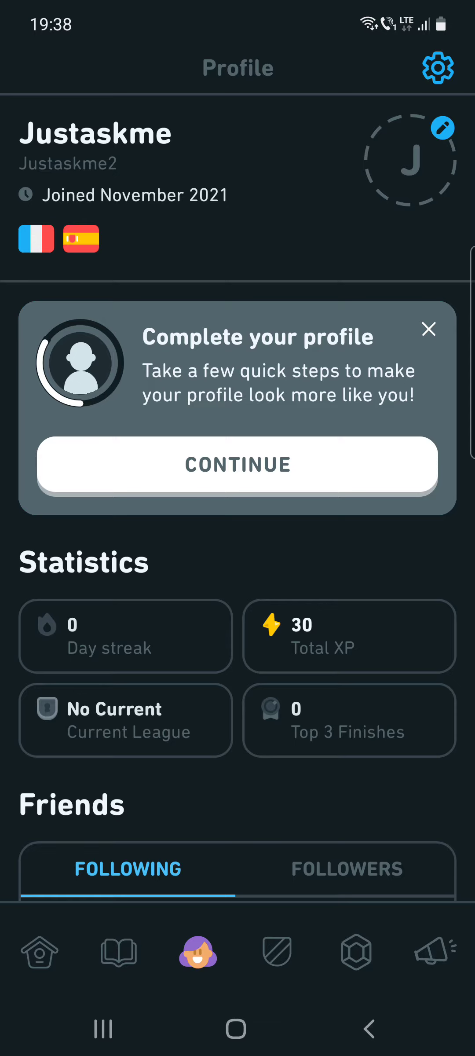
{"action": "left_click", "coordinate": [438, 69]}
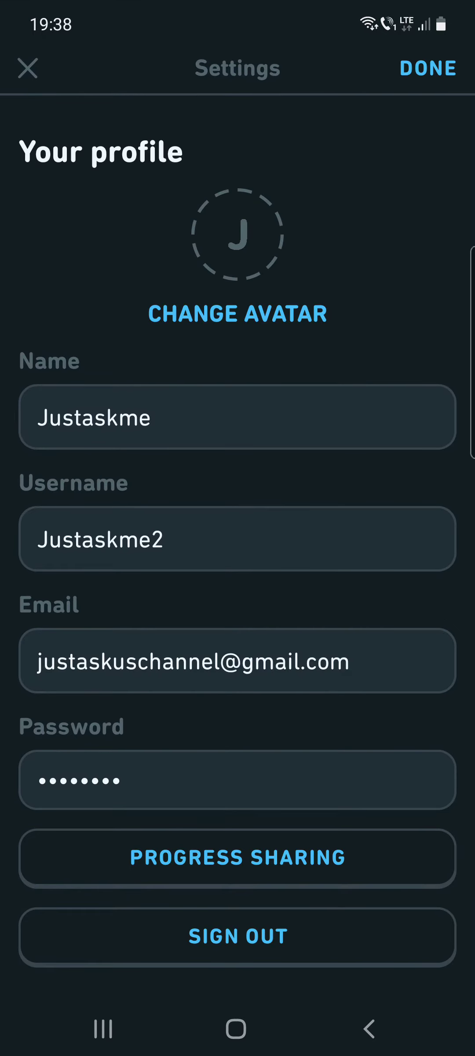
{"action": "scroll", "scroll_direction": "down", "scroll_amount": 3}
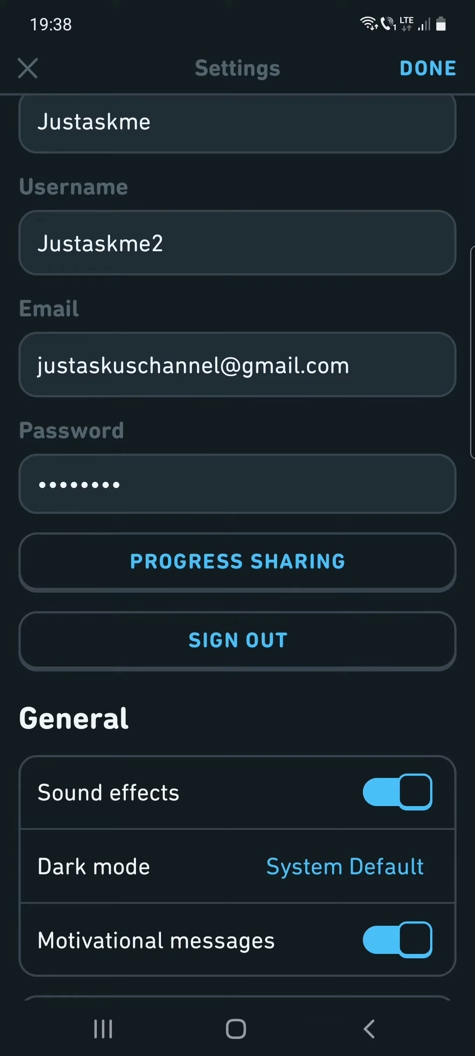
{"action": "left_click", "coordinate": [236, 562]}
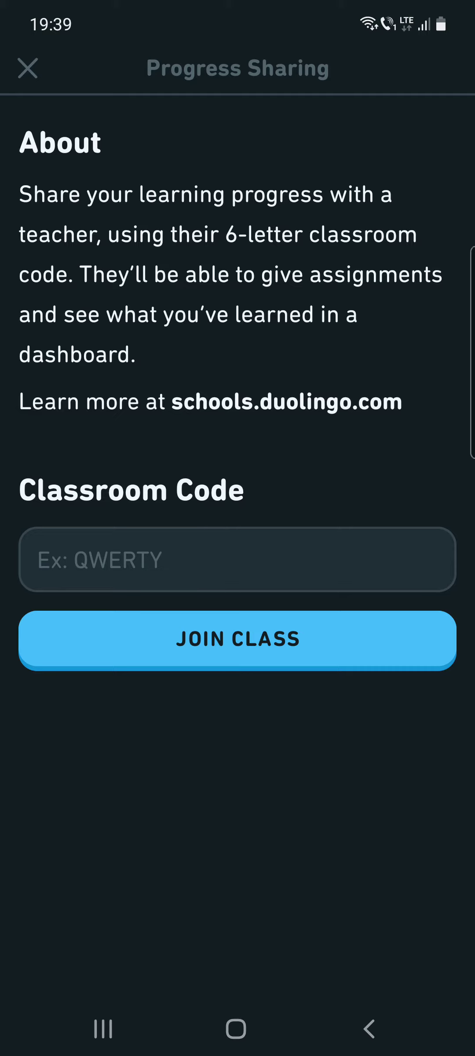
- Select the Classroom Code field on the Progress Sharing page
{"action": "left_click", "coordinate": [237, 559]}
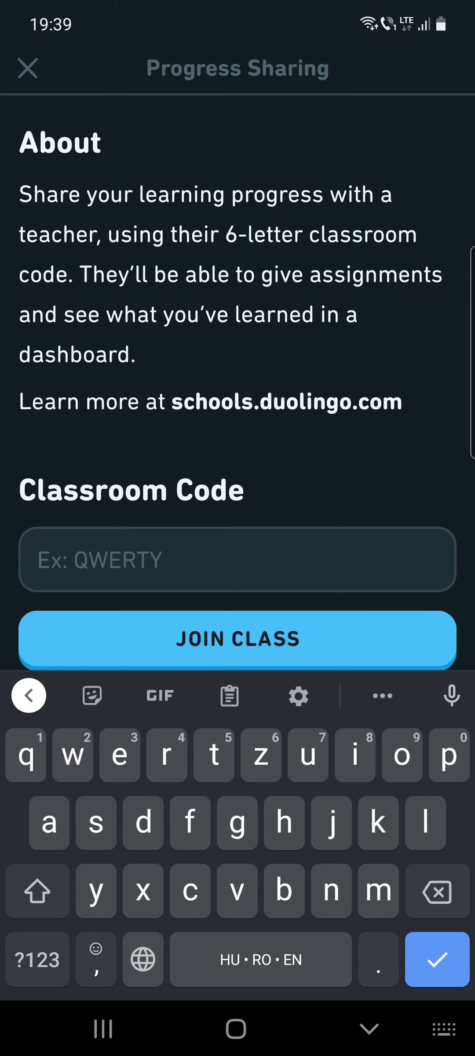
- Focus the empty Classroom Code field so the keyboard is ready for typing
{"action": "left_click", "coordinate": [238, 560]}
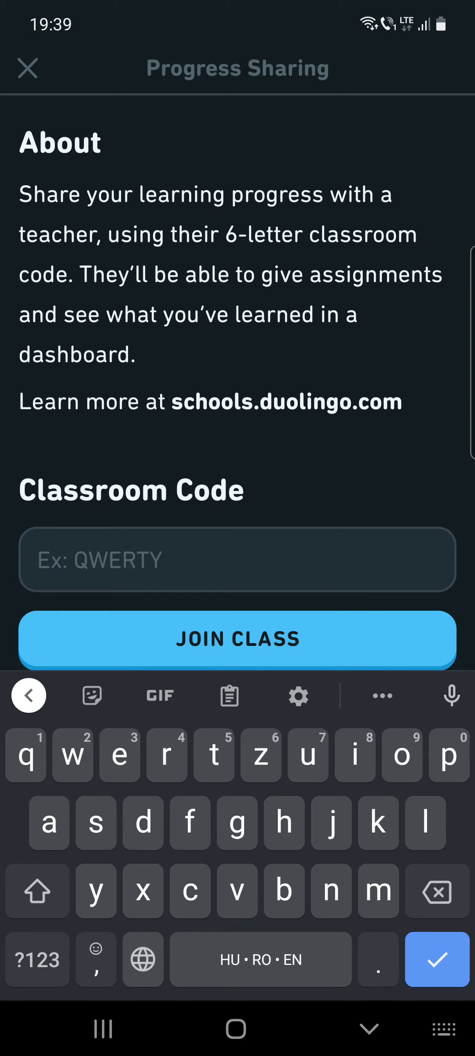
{"action": "left_click", "coordinate": [237, 559]}
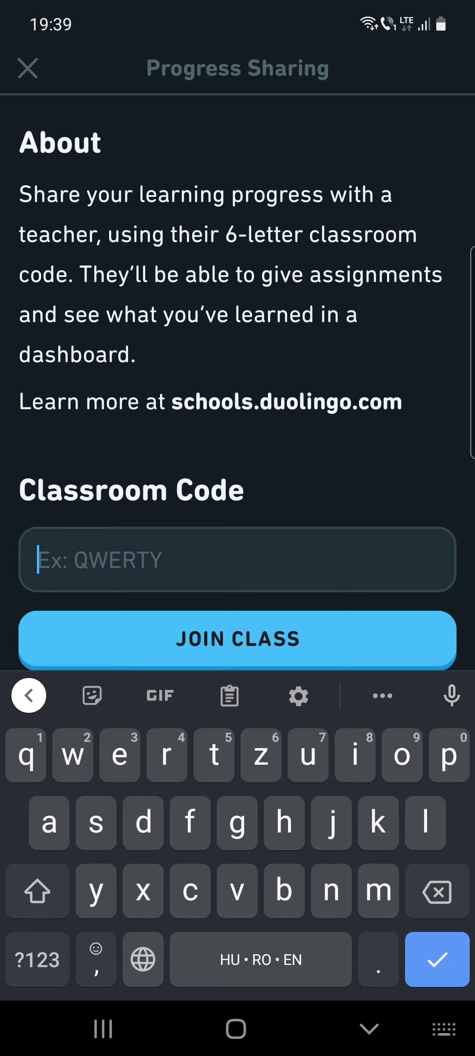